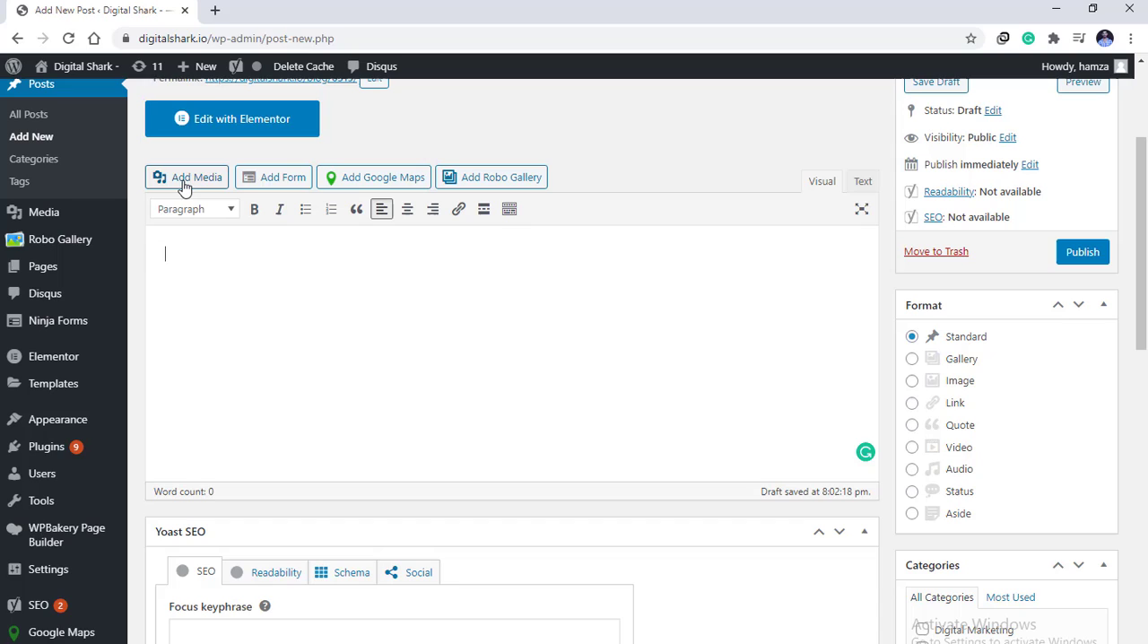
# Open the Add Media dialog and show the Media Library image grid
pyautogui.click(186, 177)
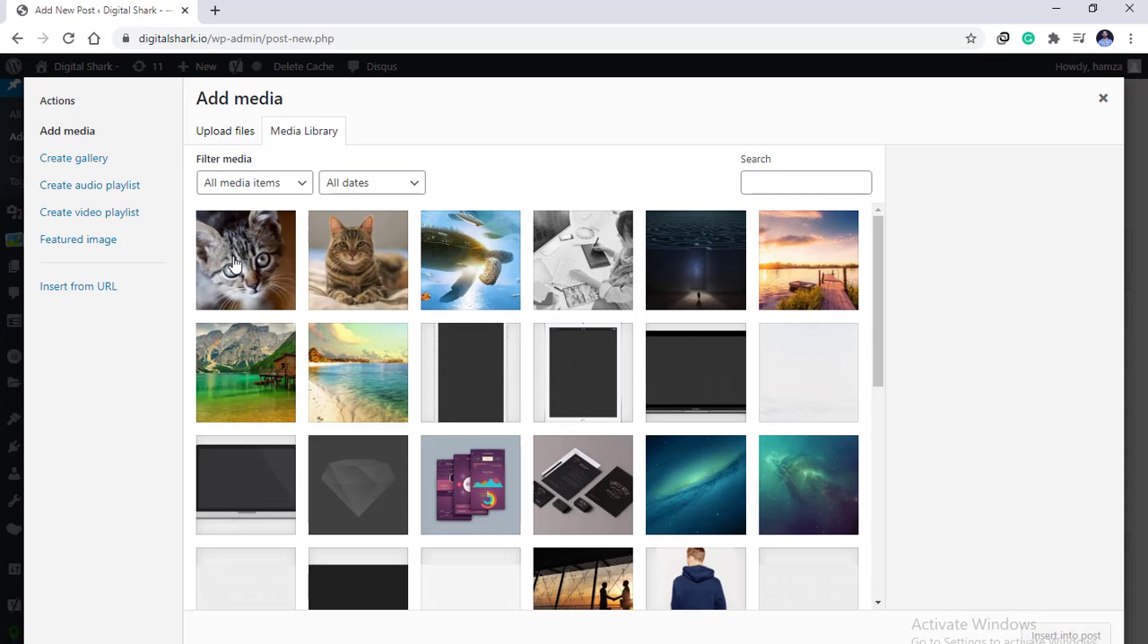
pyautogui.moveTo(279, 215)
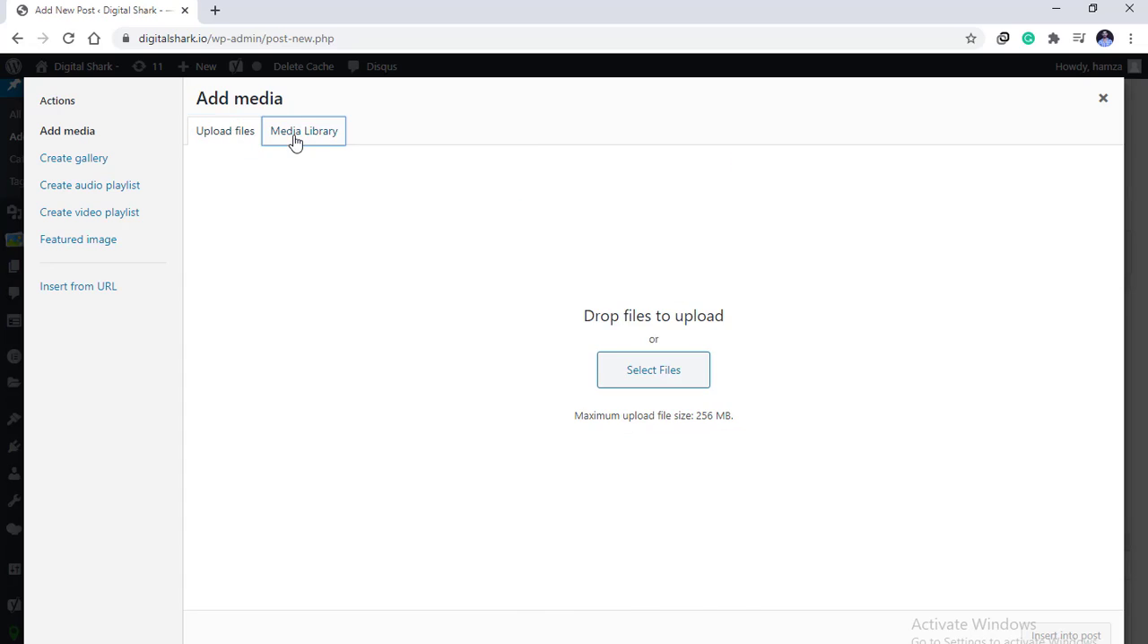
pyautogui.click(303, 130)
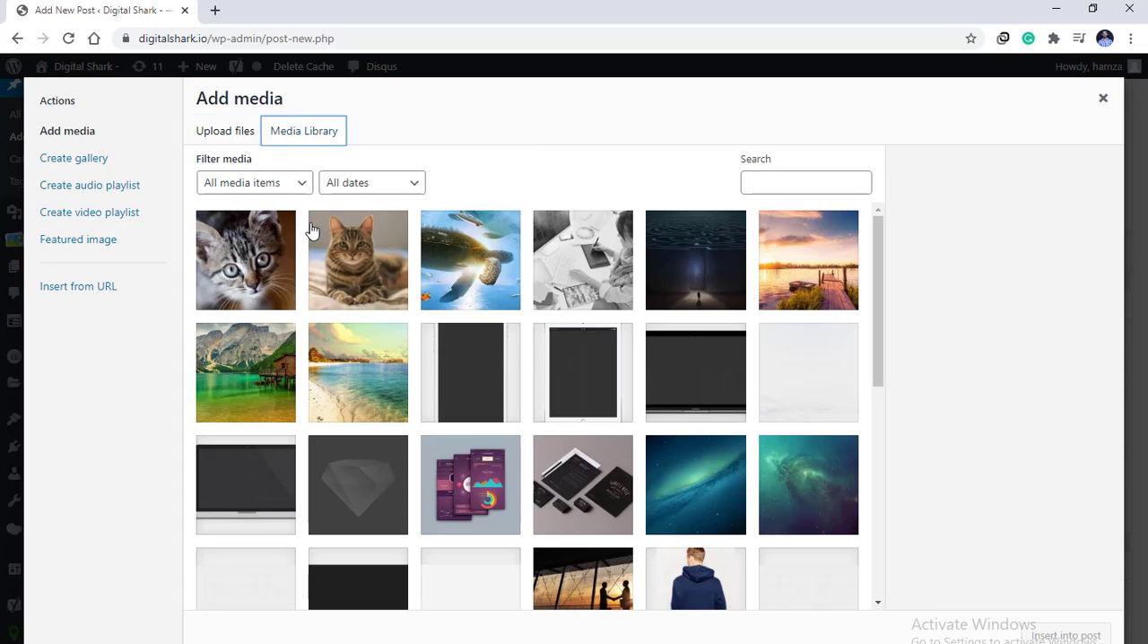
# Select the cat-1 and cat-2 thumbnails in the media library
pyautogui.click(245, 259)
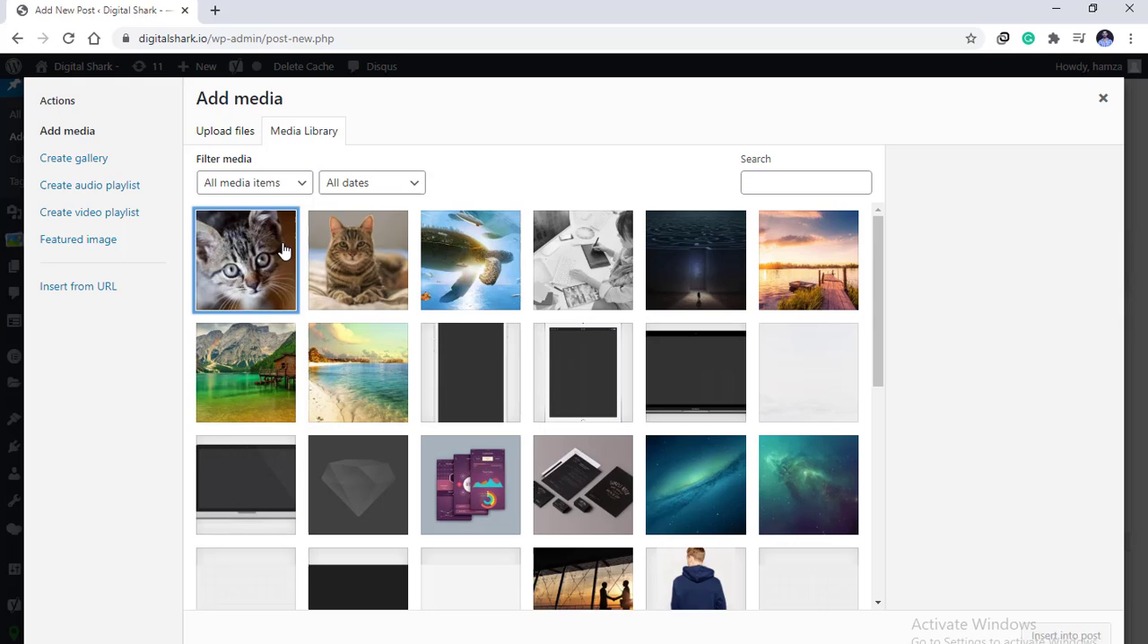
pyautogui.click(245, 259)
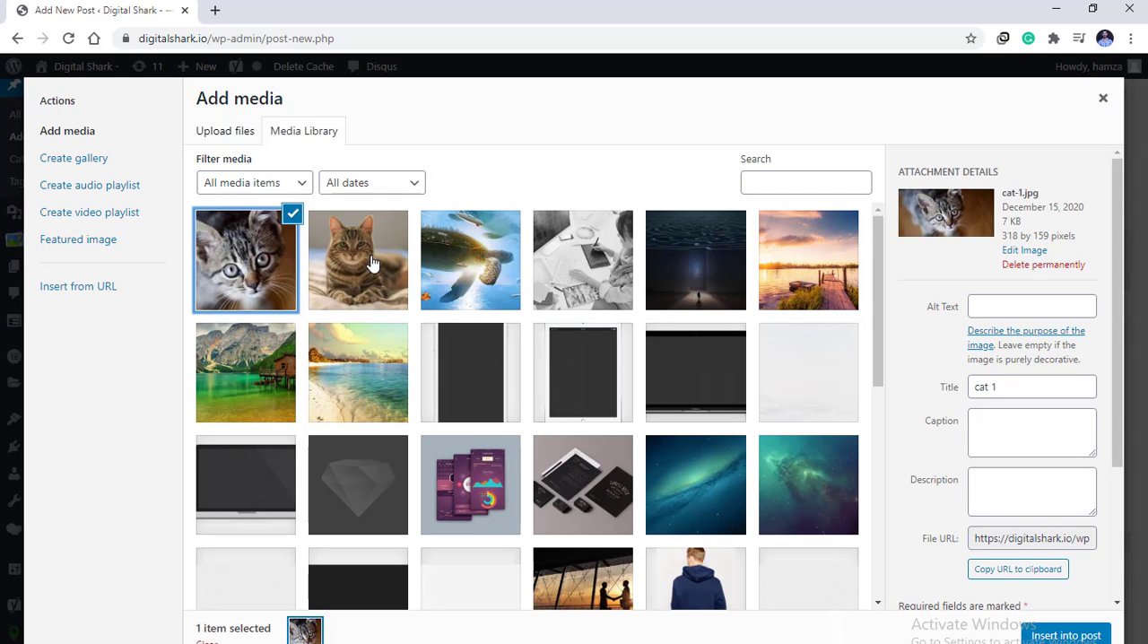
pyautogui.click(357, 260)
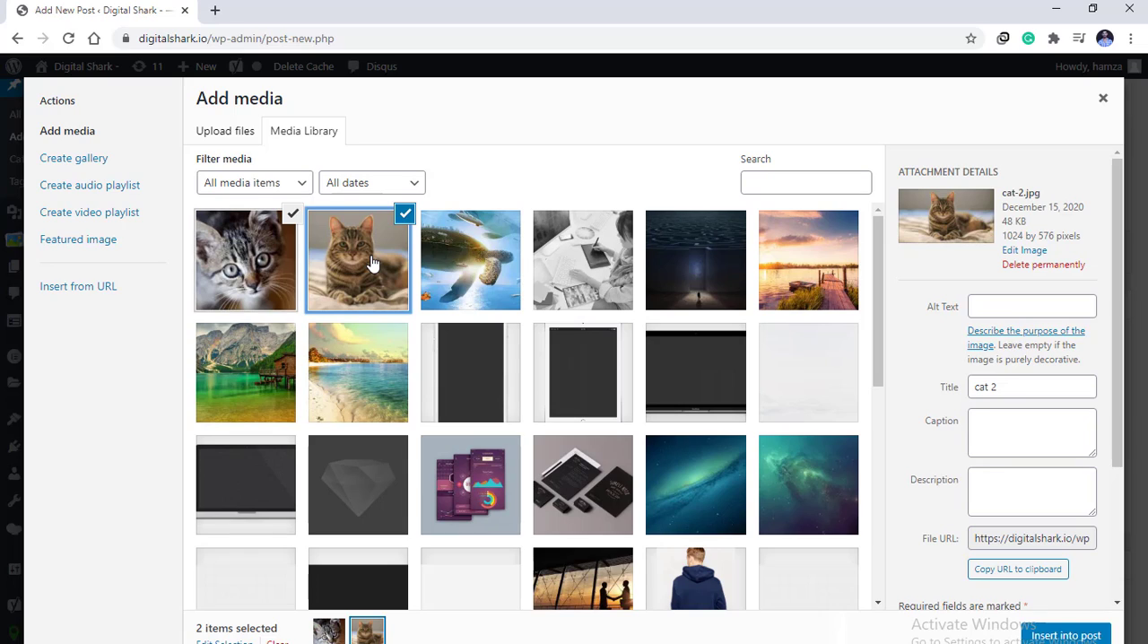
pyautogui.moveTo(370, 265)
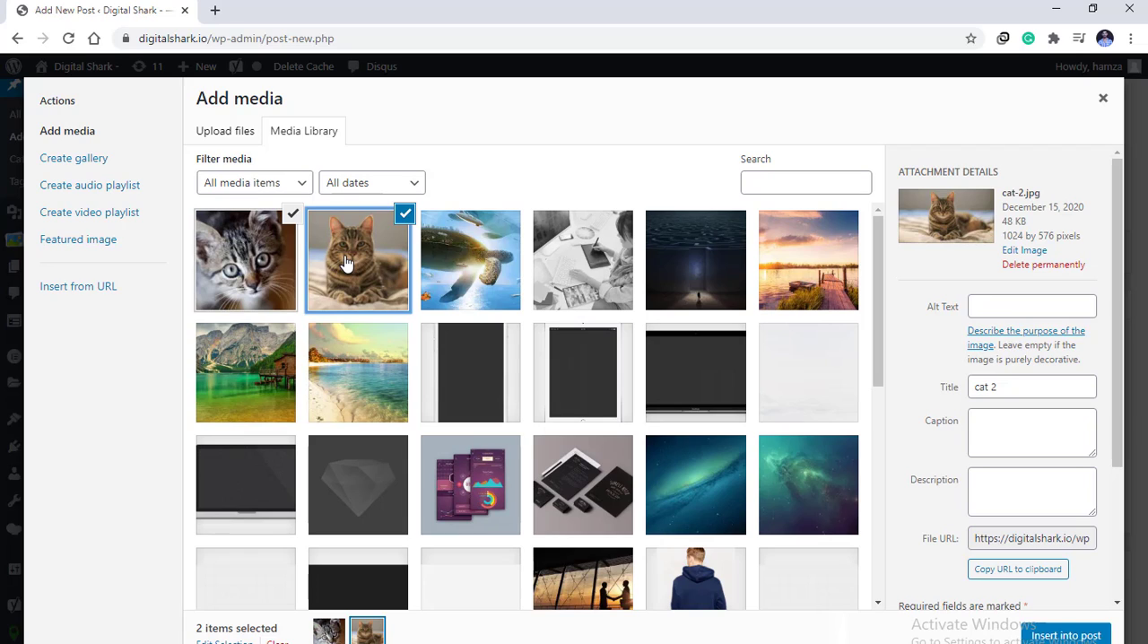
pyautogui.moveTo(256, 258)
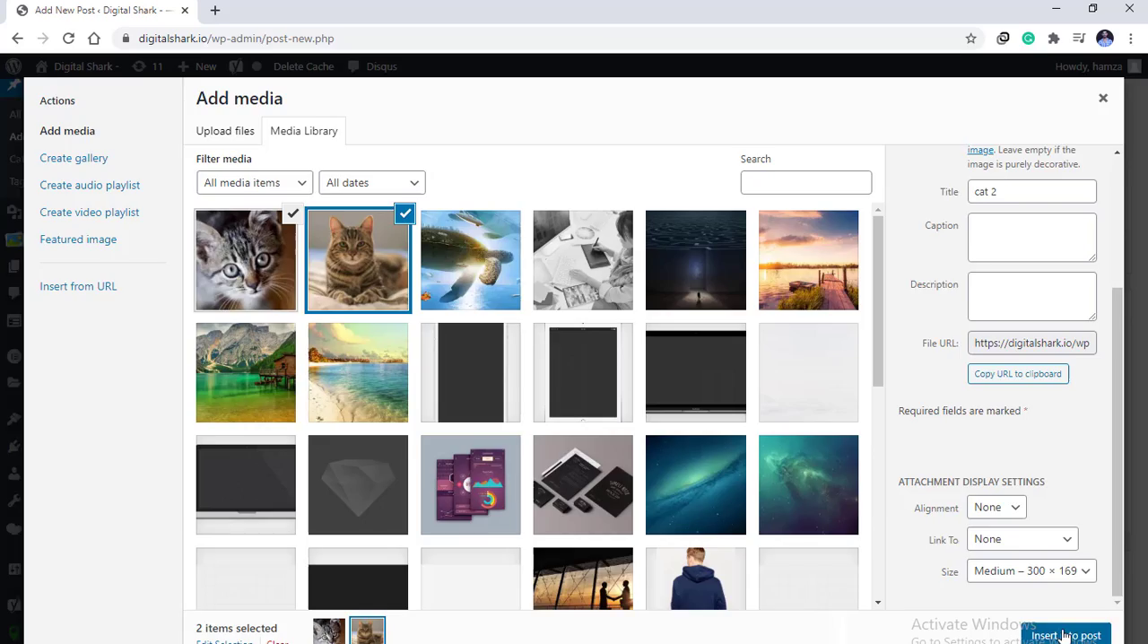
# Insert both selected cat images into the post at medium size
pyautogui.click(1066, 633)
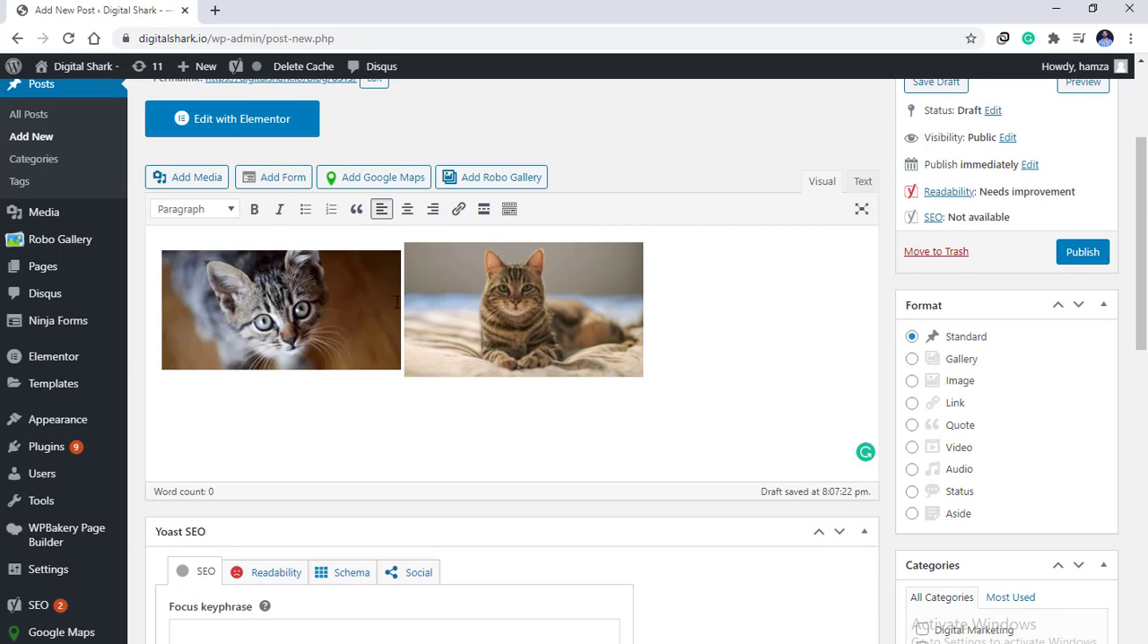
pyautogui.moveTo(172, 304)
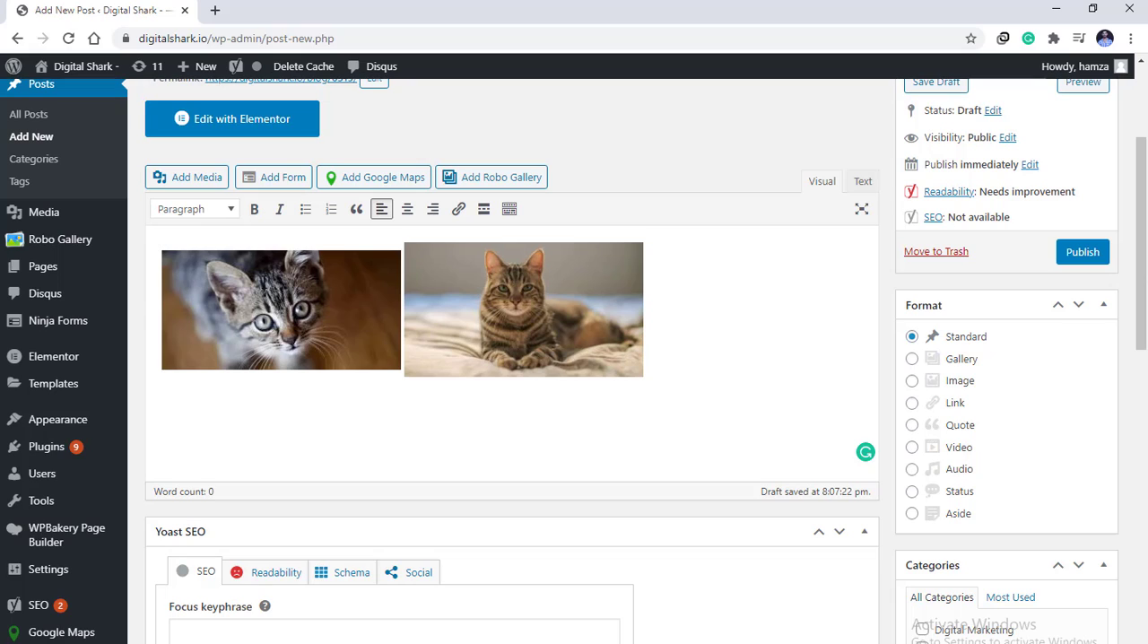
pyautogui.moveTo(424, 227)
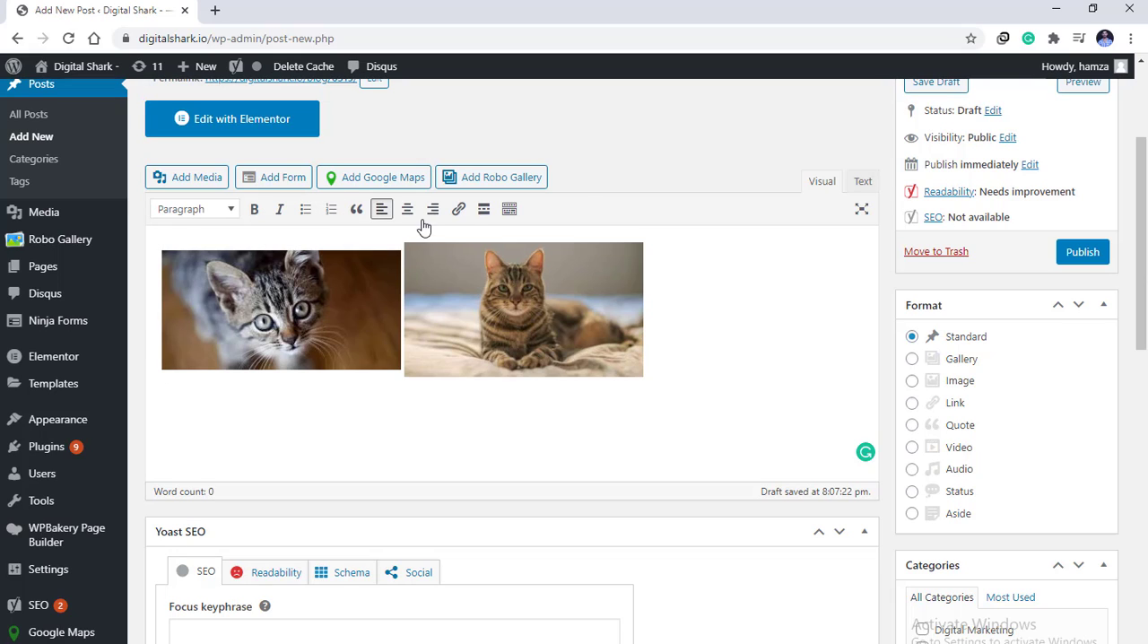
pyautogui.moveTo(420, 239)
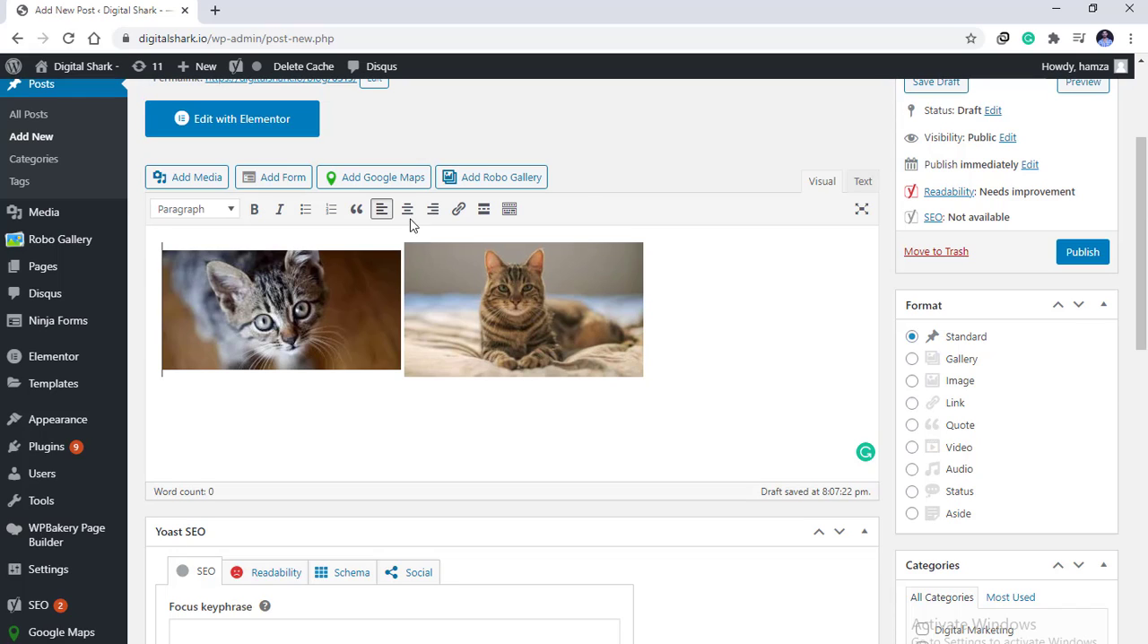
pyautogui.moveTo(407, 209)
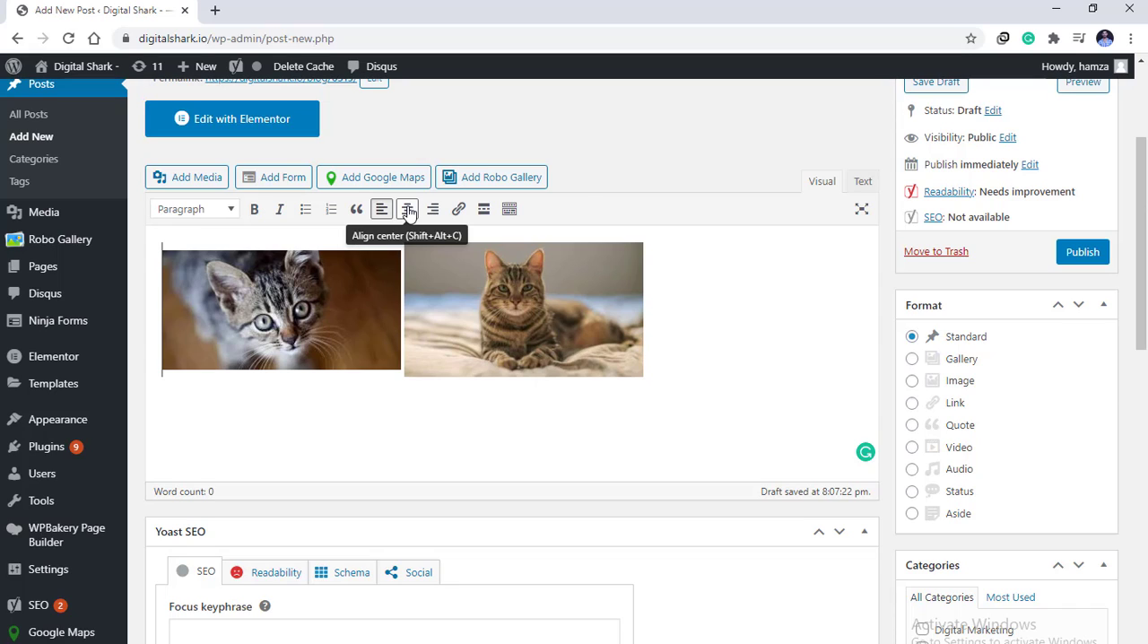
# Center-align the two side-by-side cat images in the post body
pyautogui.click(407, 209)
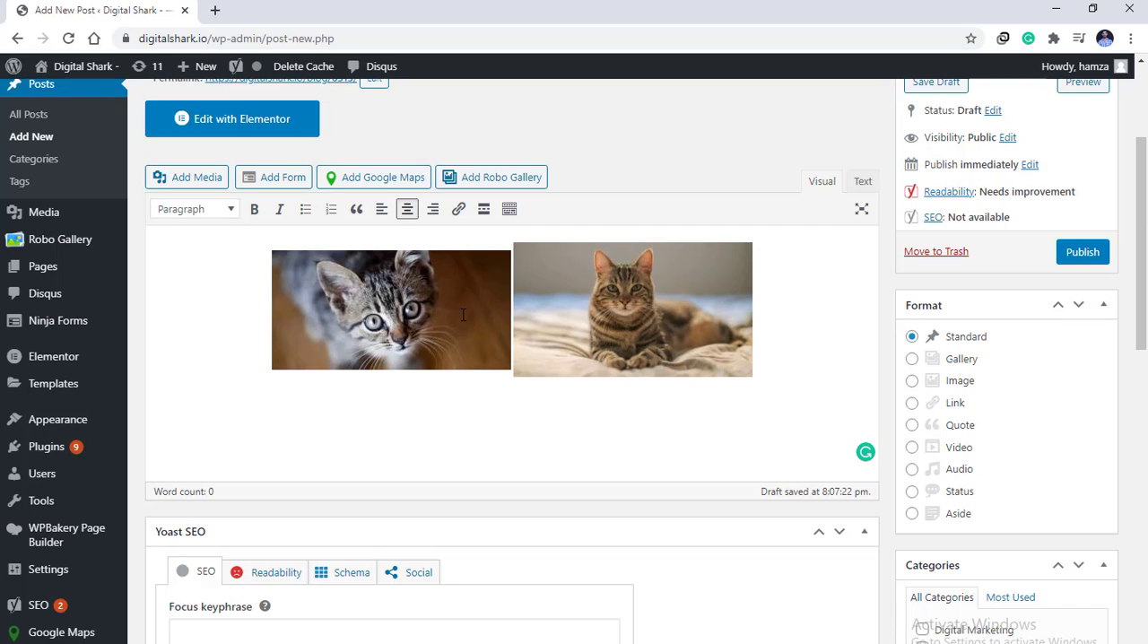
pyautogui.moveTo(588, 371)
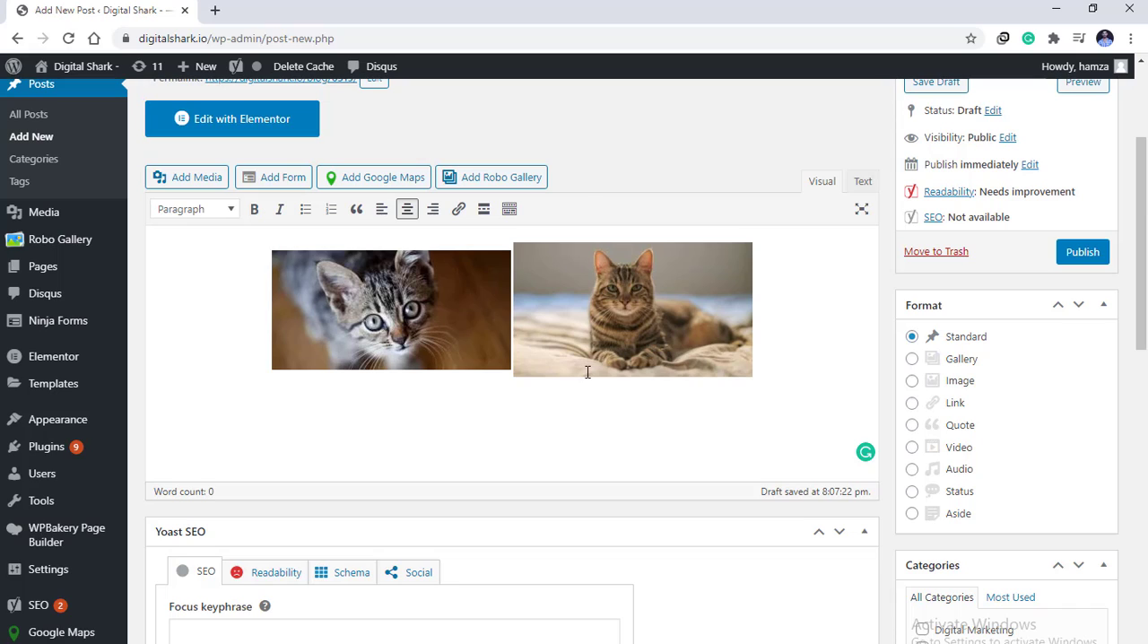
pyautogui.moveTo(701, 331)
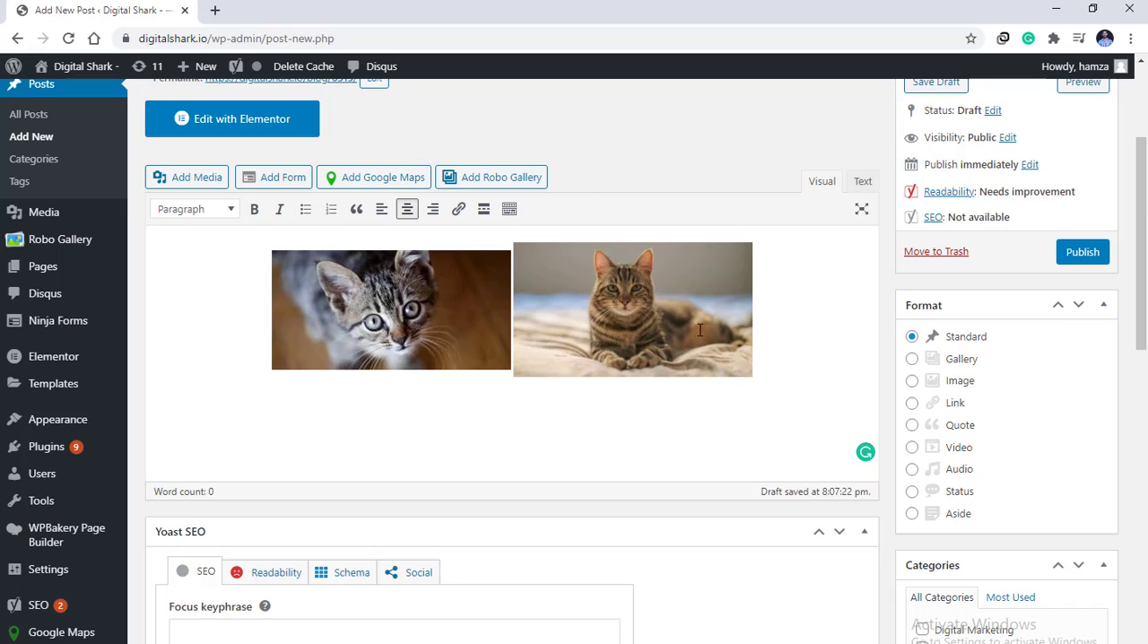